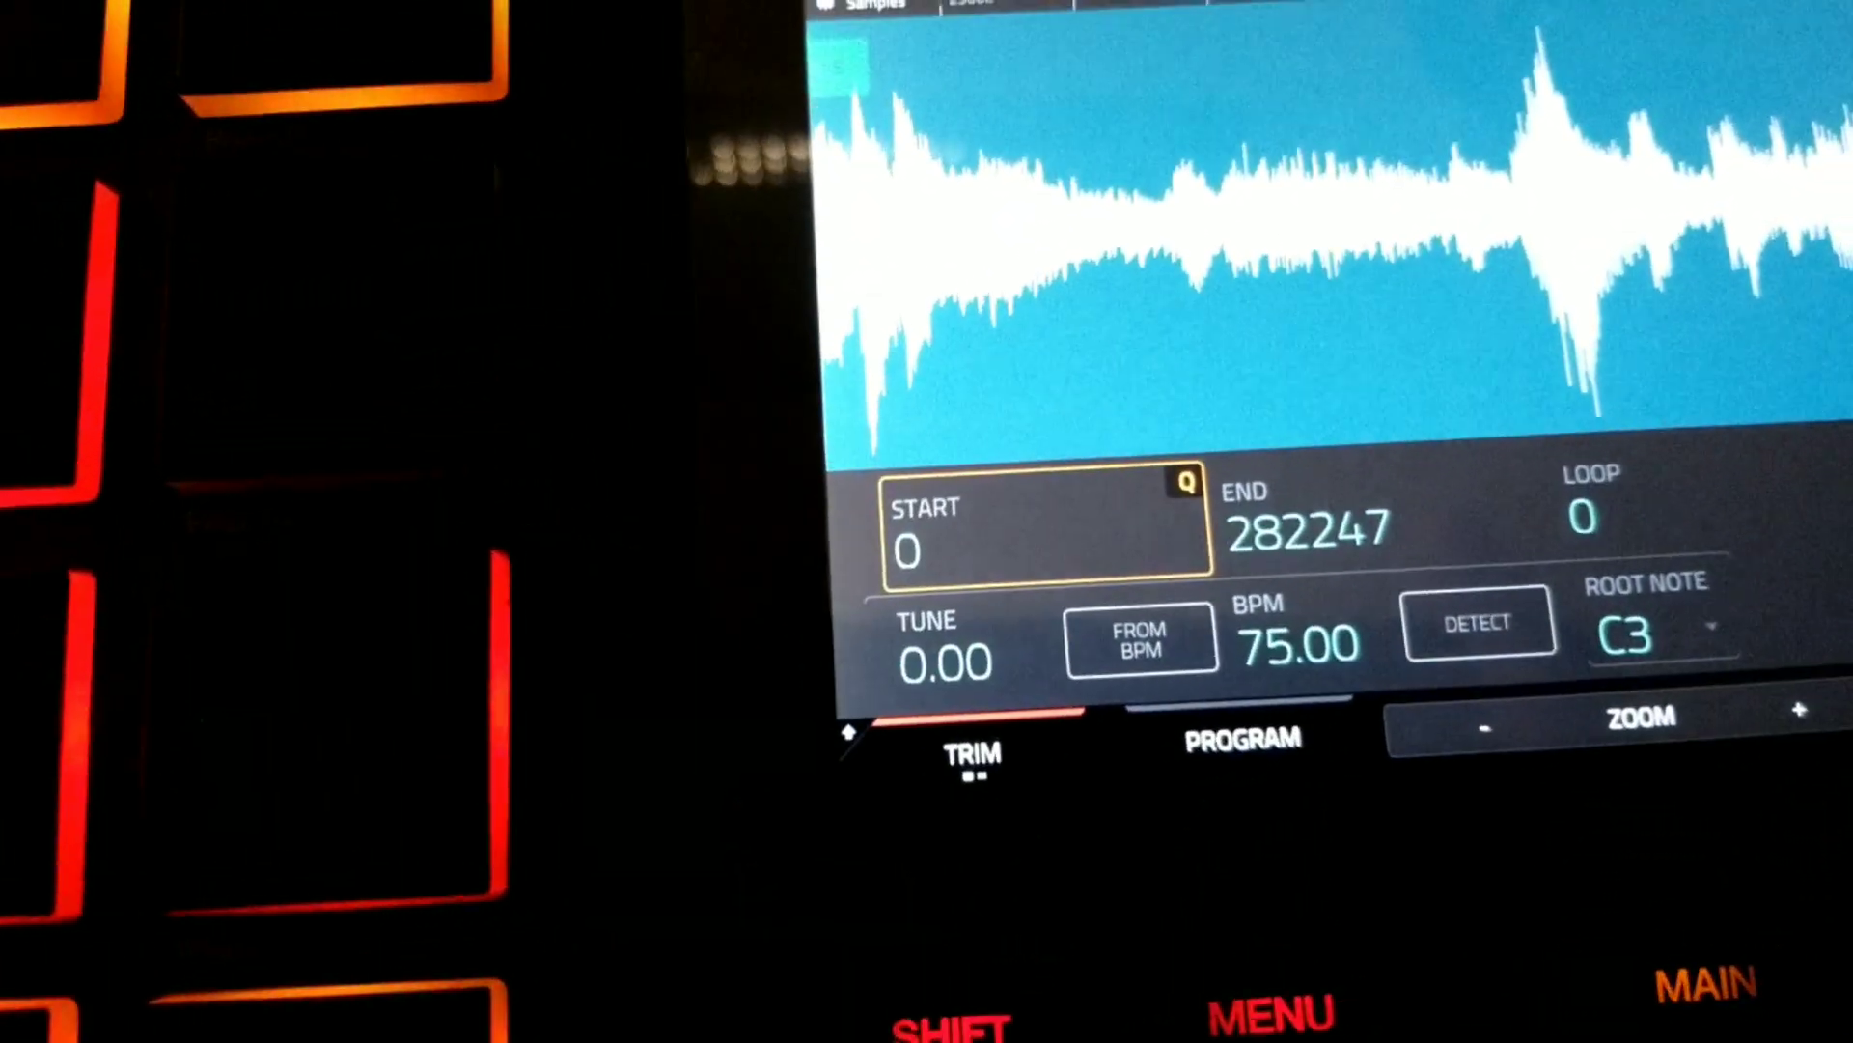
Chop the sample into four slices and convert them to cropped new samples in Cookiecutter from A01.
click(973, 753)
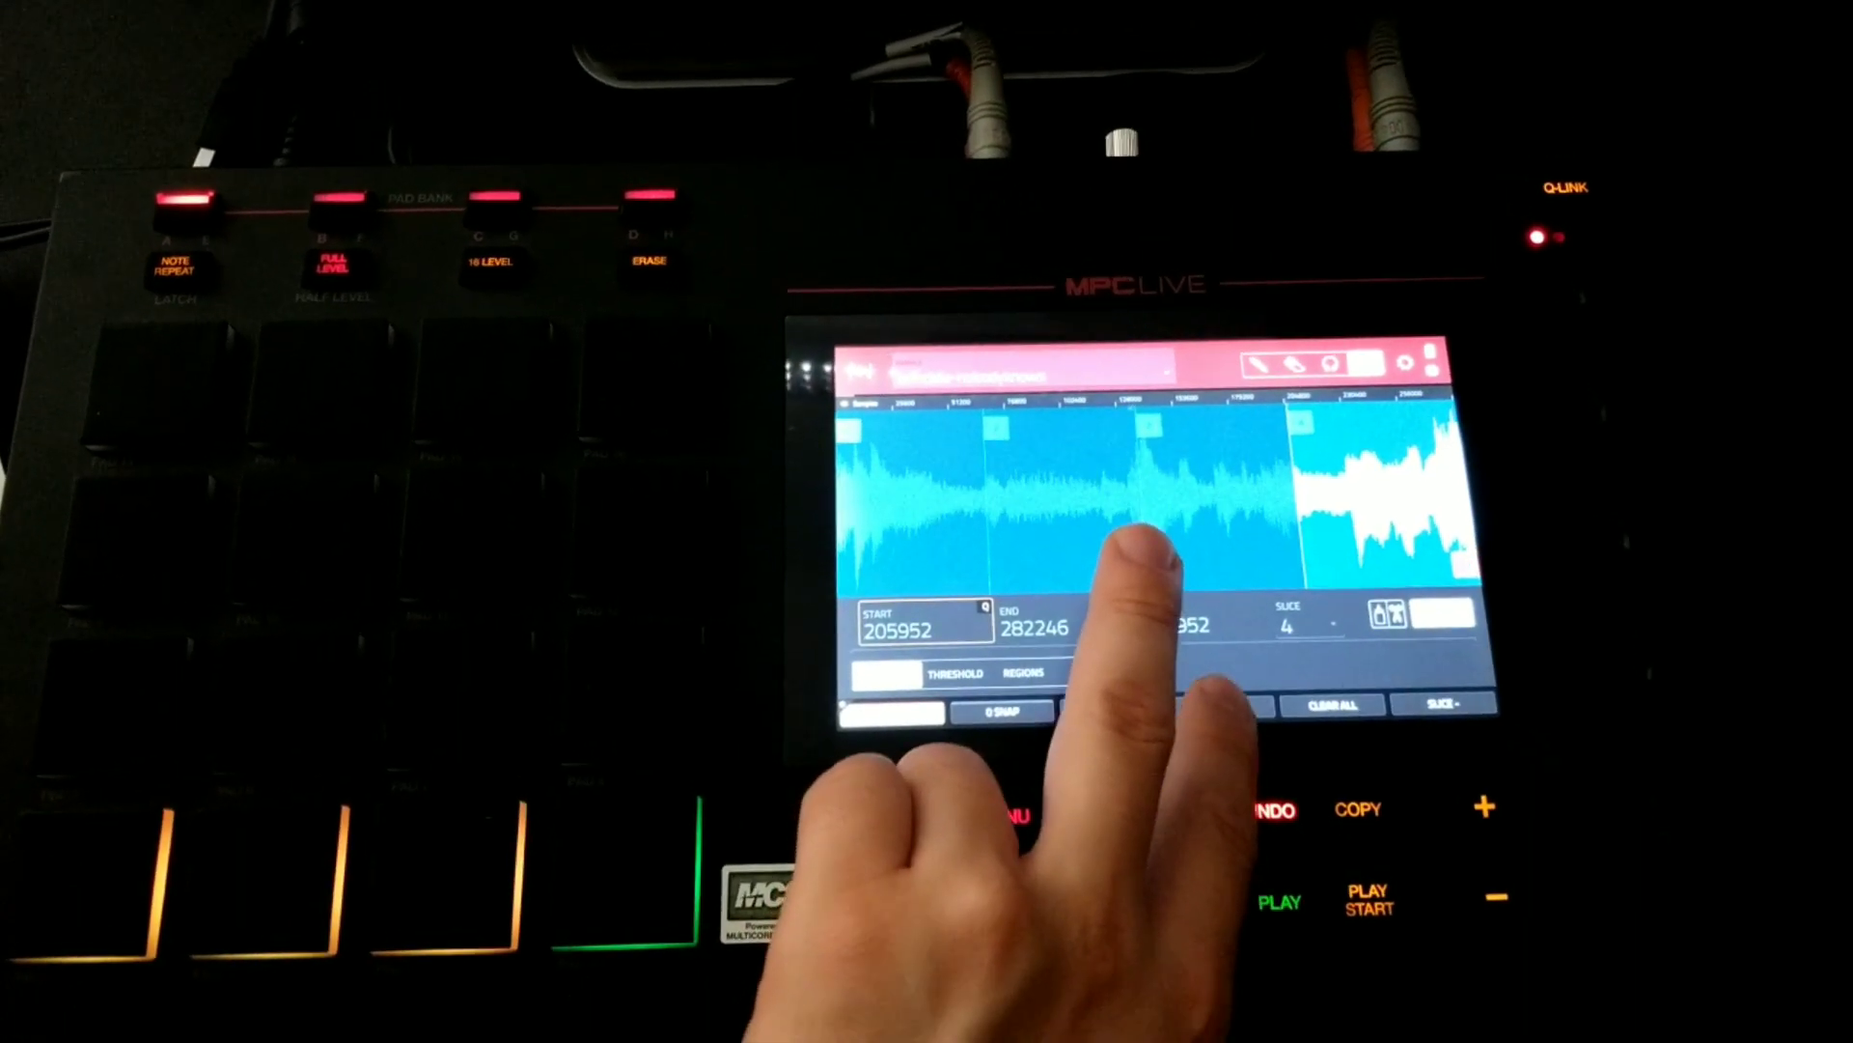
click(1433, 703)
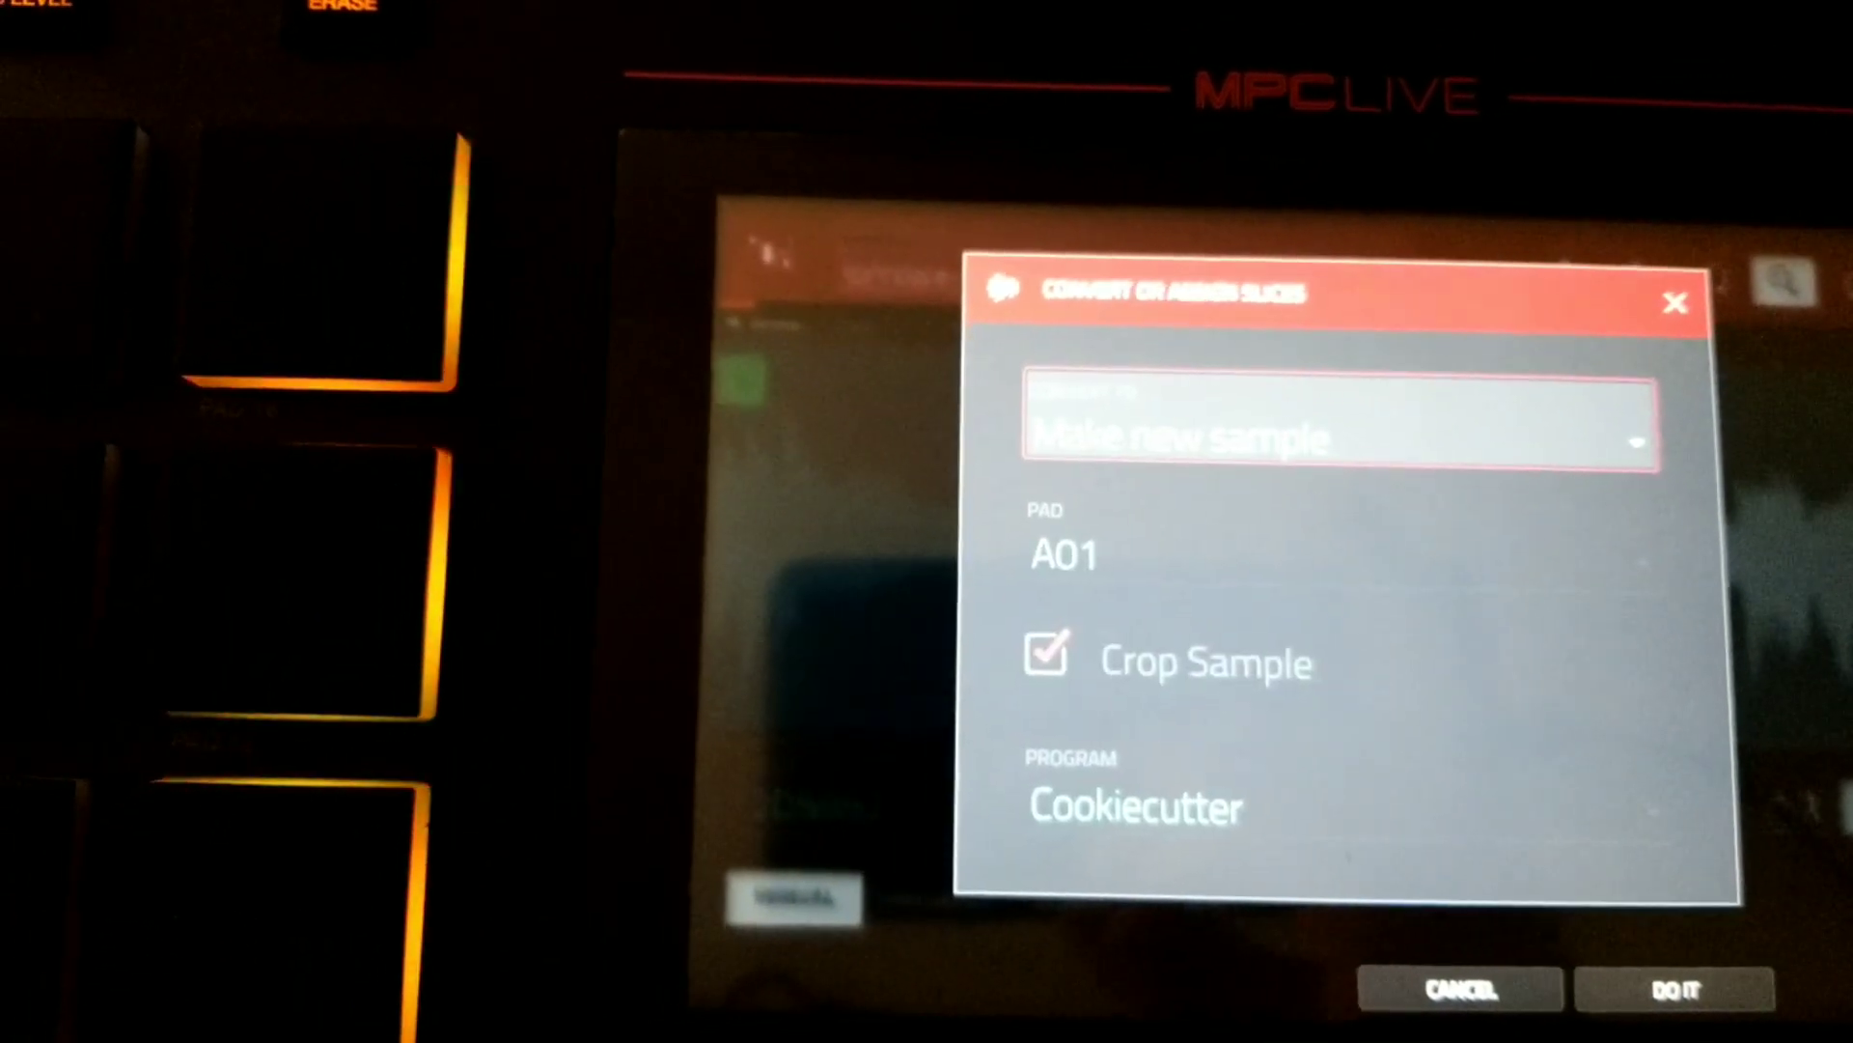
click(1342, 423)
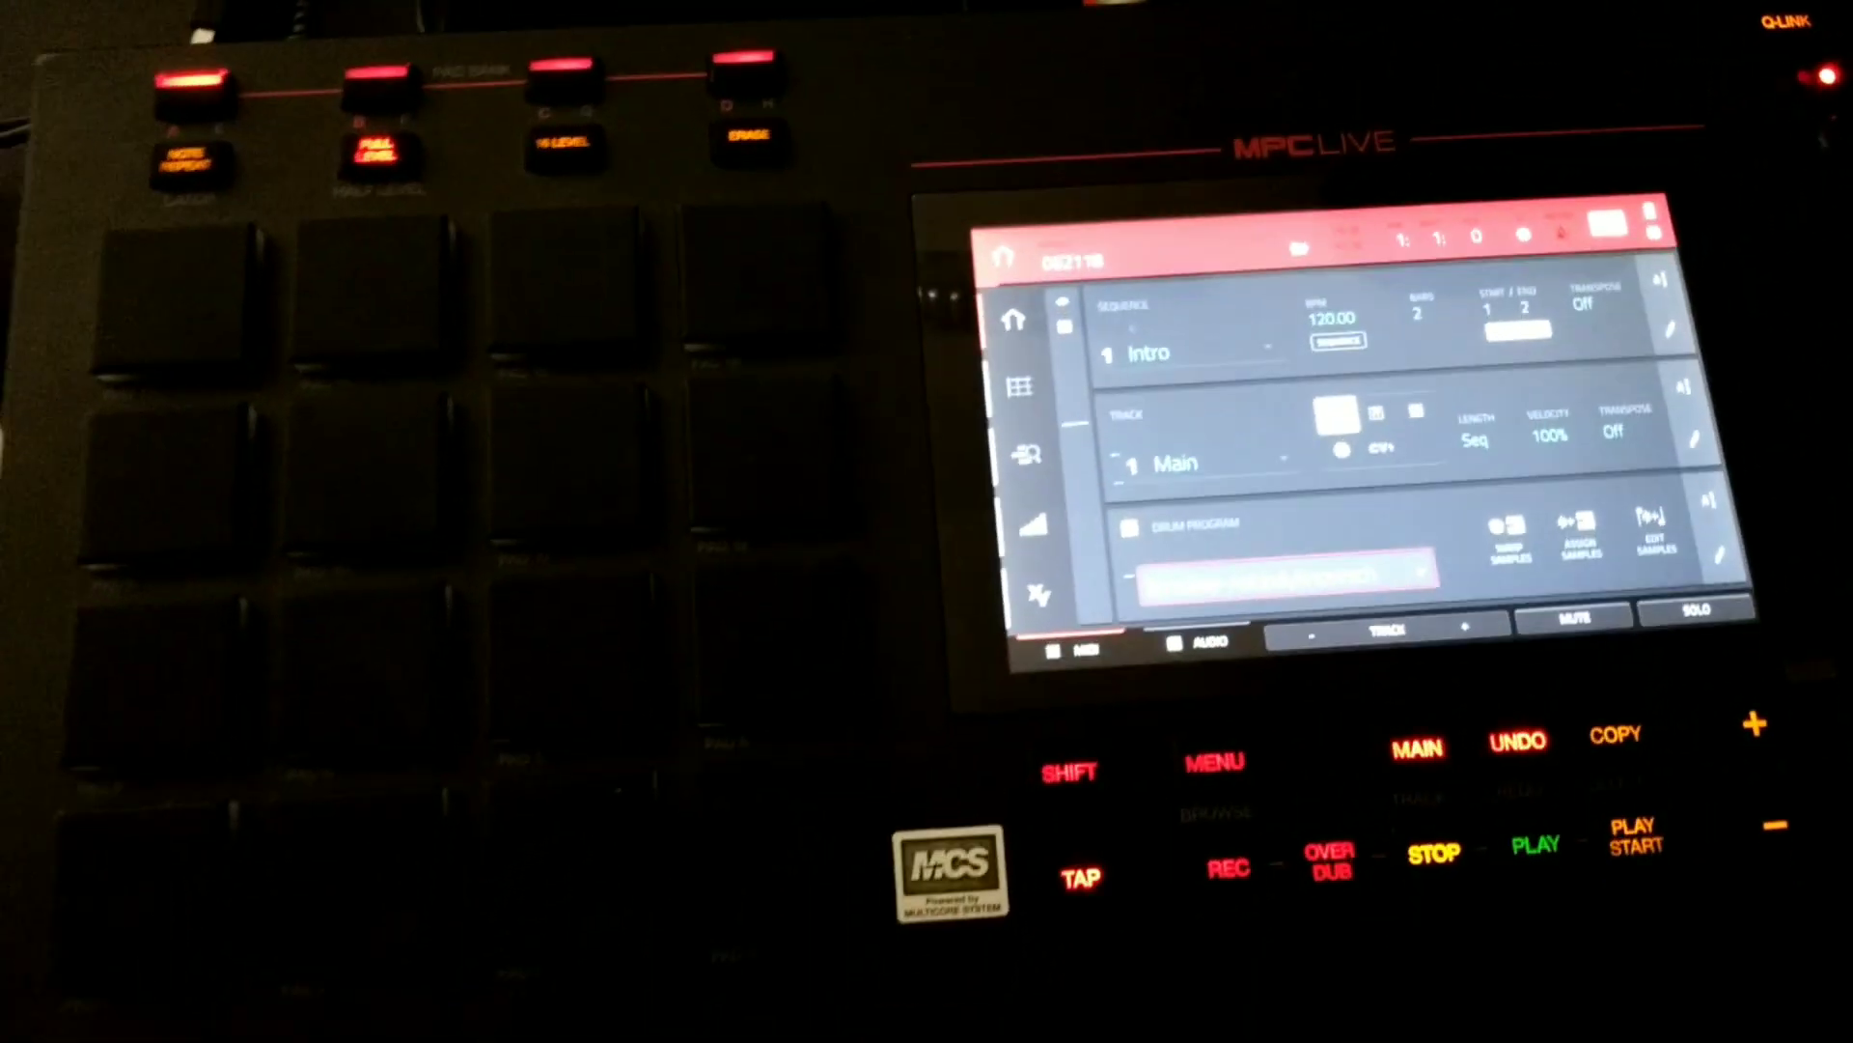
Return to the Main screen showing sequence Intro, track Main and the drum program.
click(1211, 762)
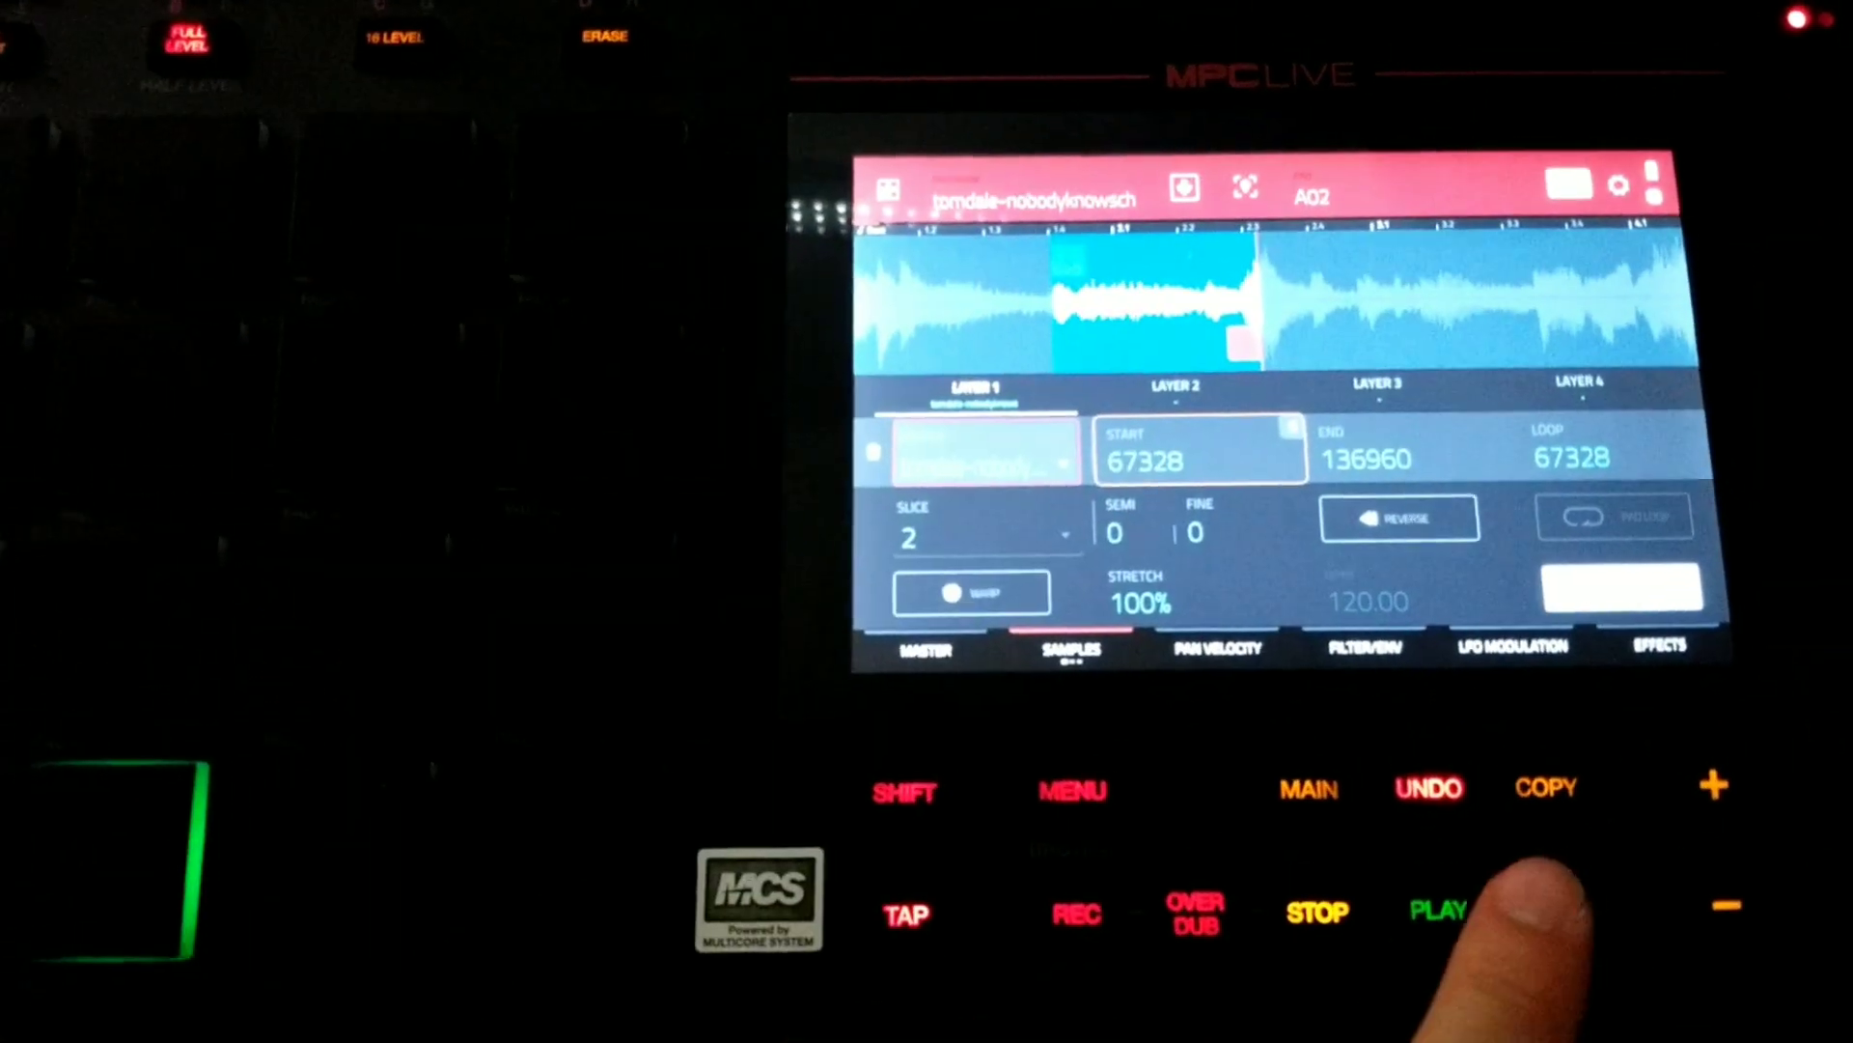
Assign slice 2 to pad A02, spanning start 67328 to end 136960.
click(1485, 648)
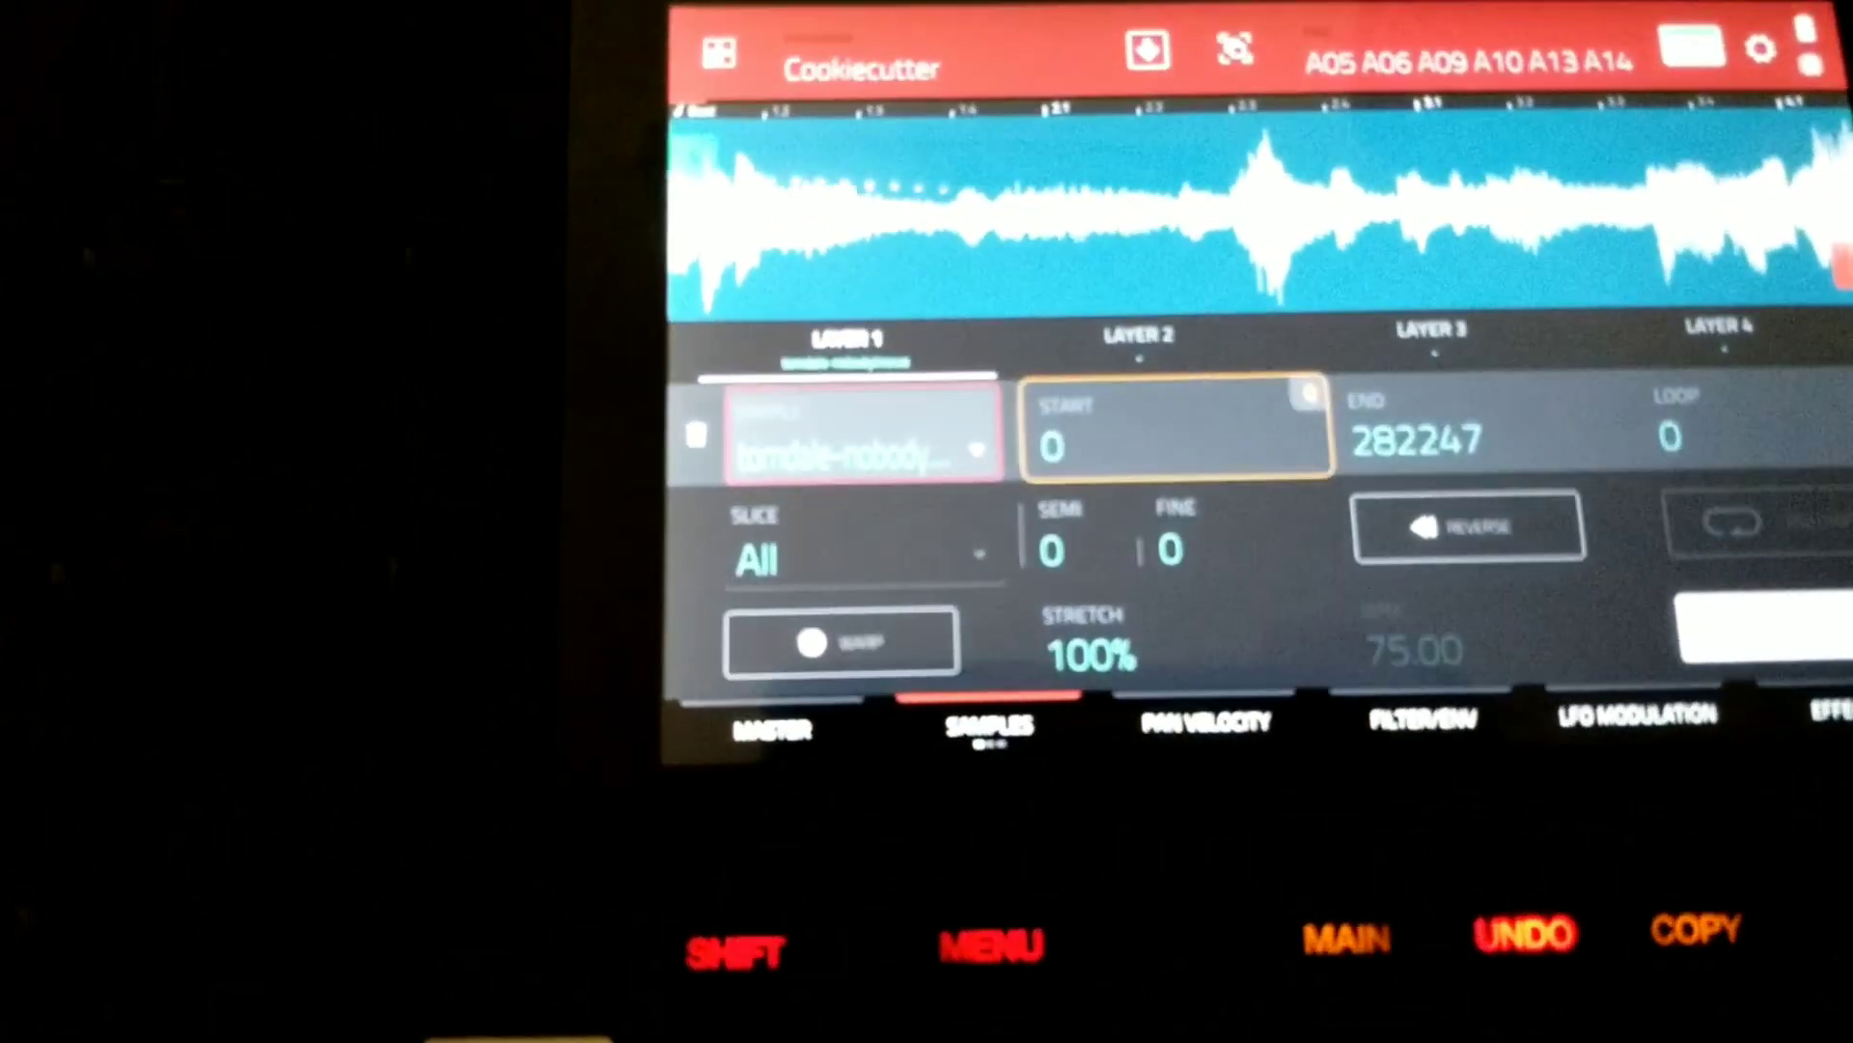
Set pads A05, A06, A09, A10, A13 and A14 to Slice All, spanning 0 to 282247.
click(1634, 716)
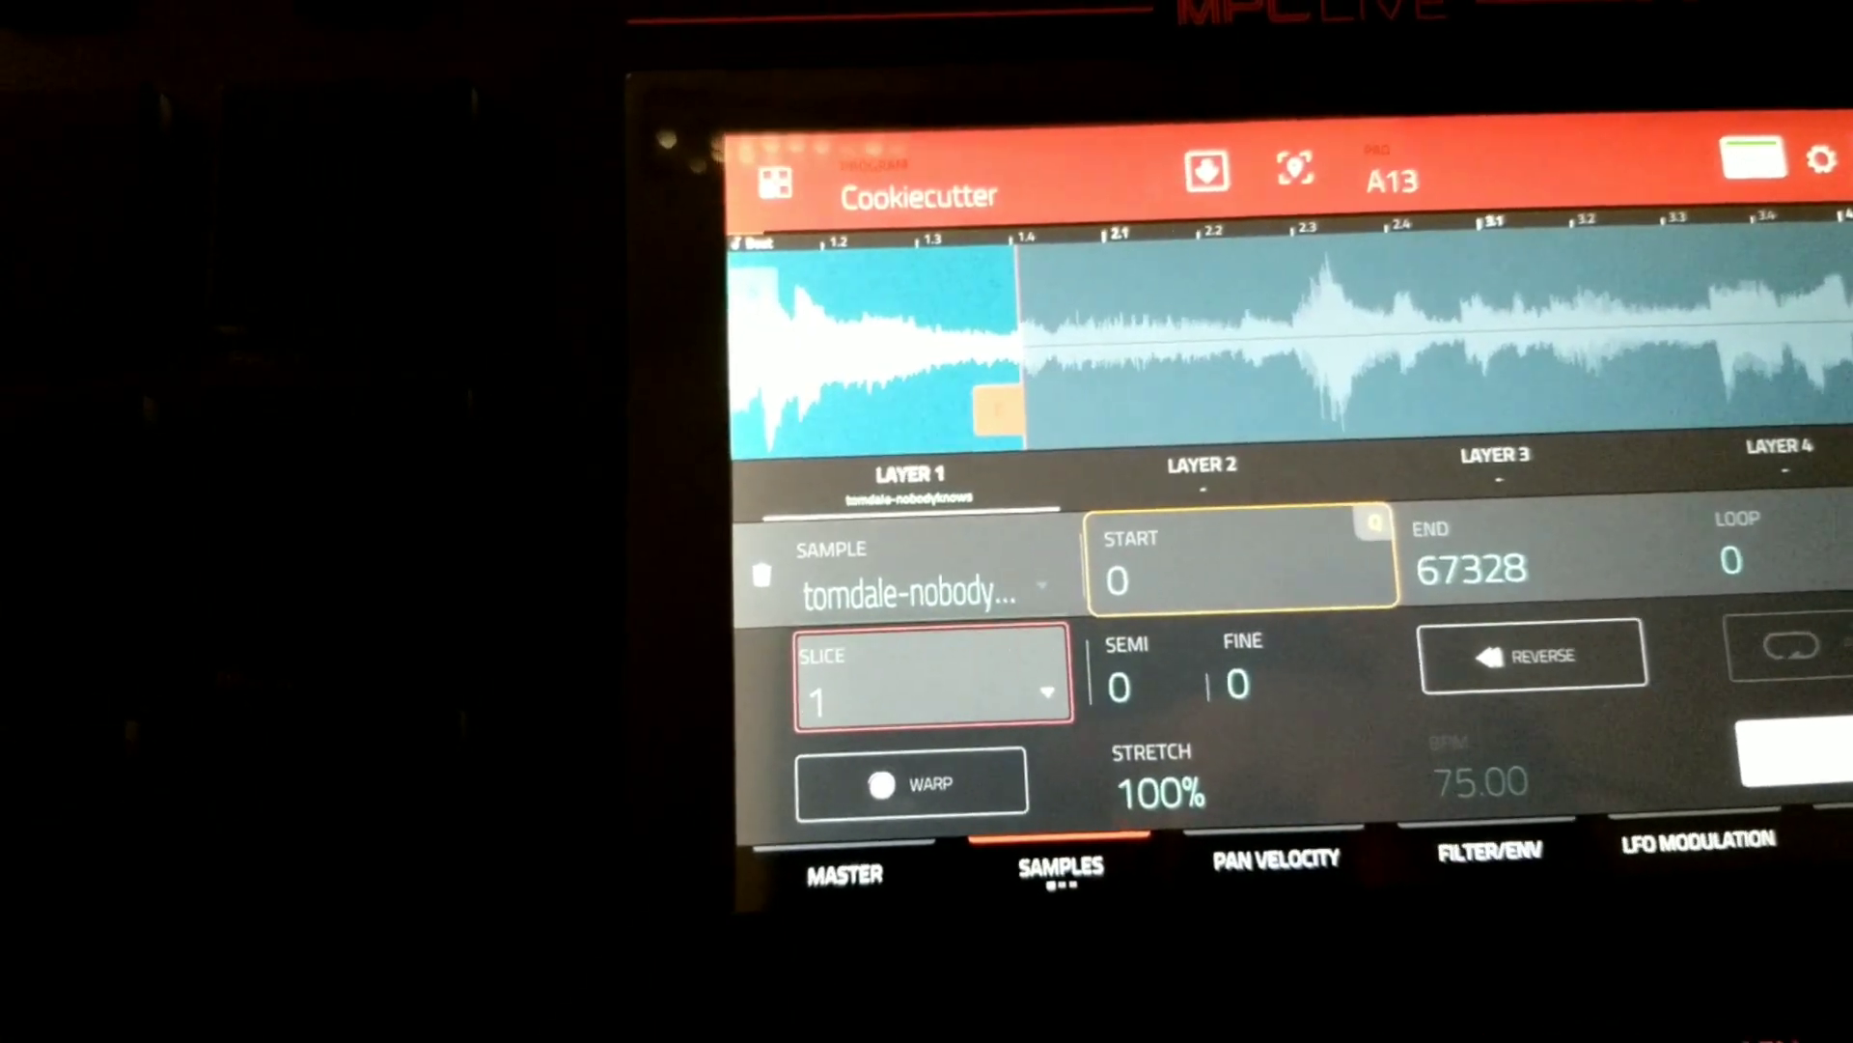
Drag pad A13's slice 1 end marker on the waveform out to 95258.
drag(981, 408, 1111, 367)
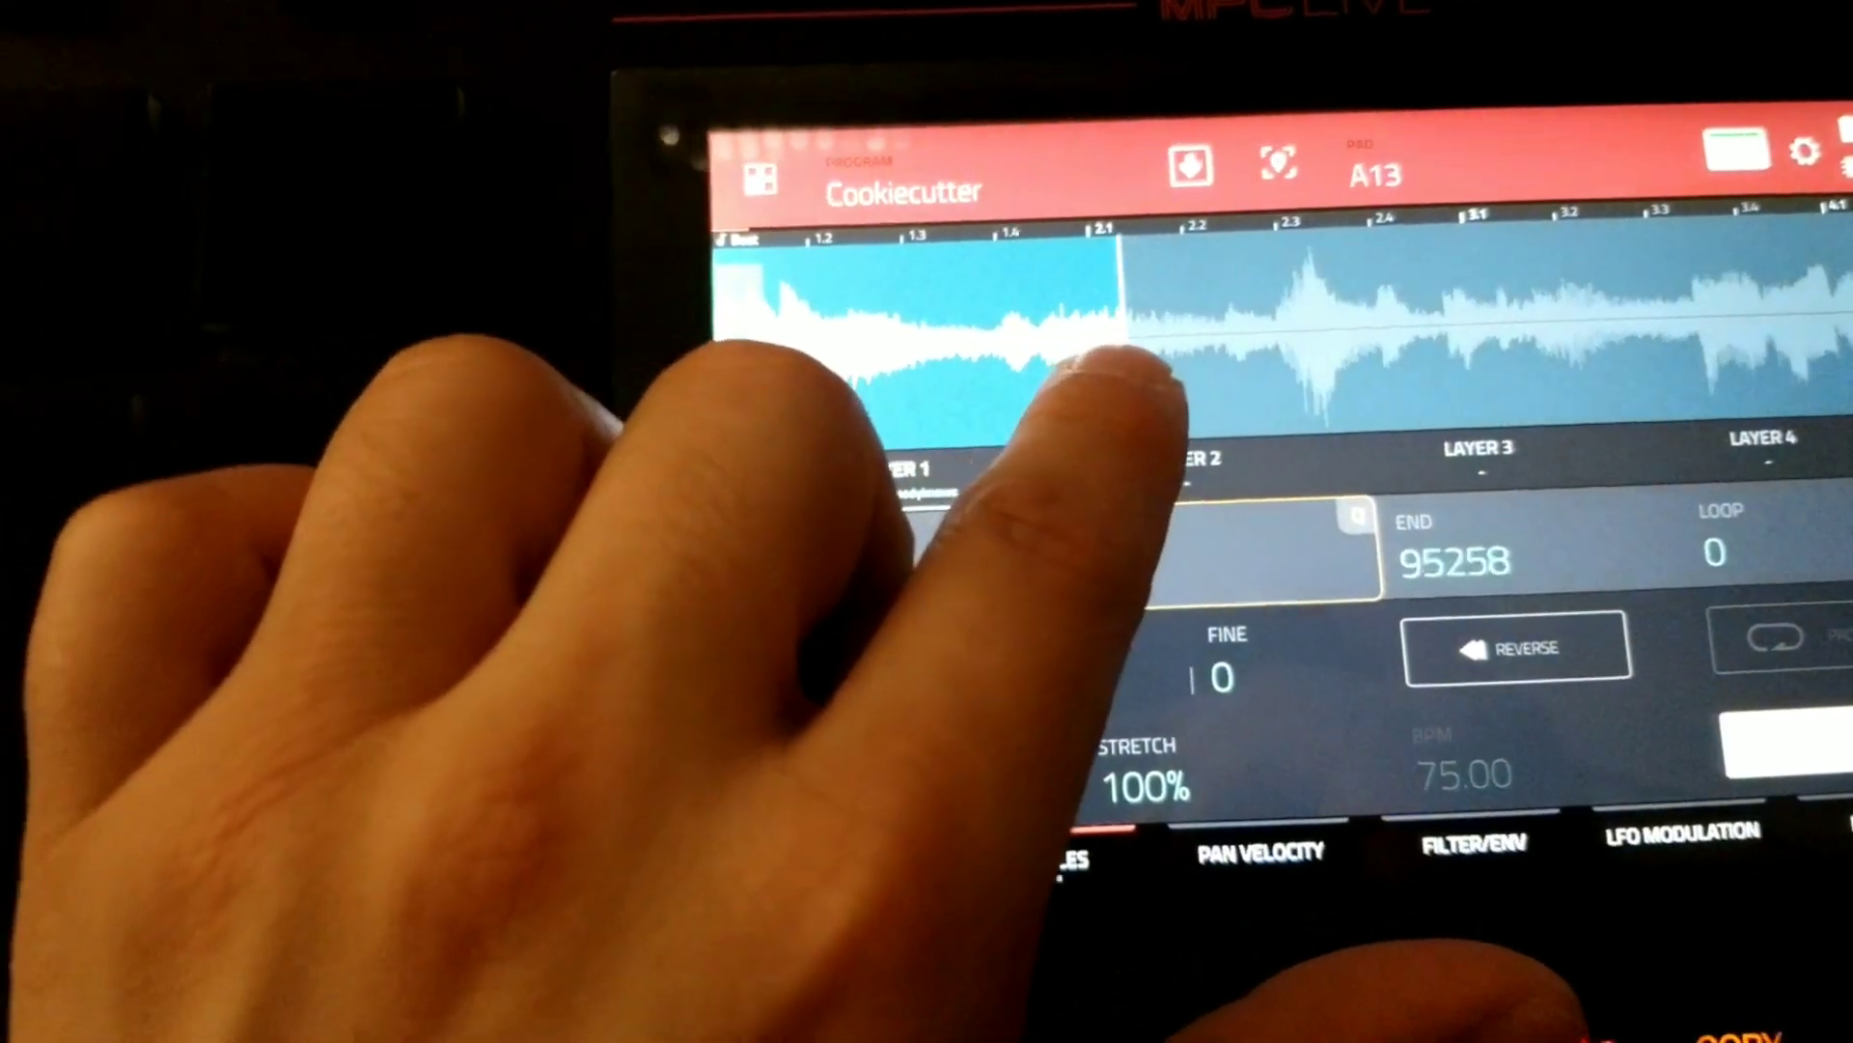